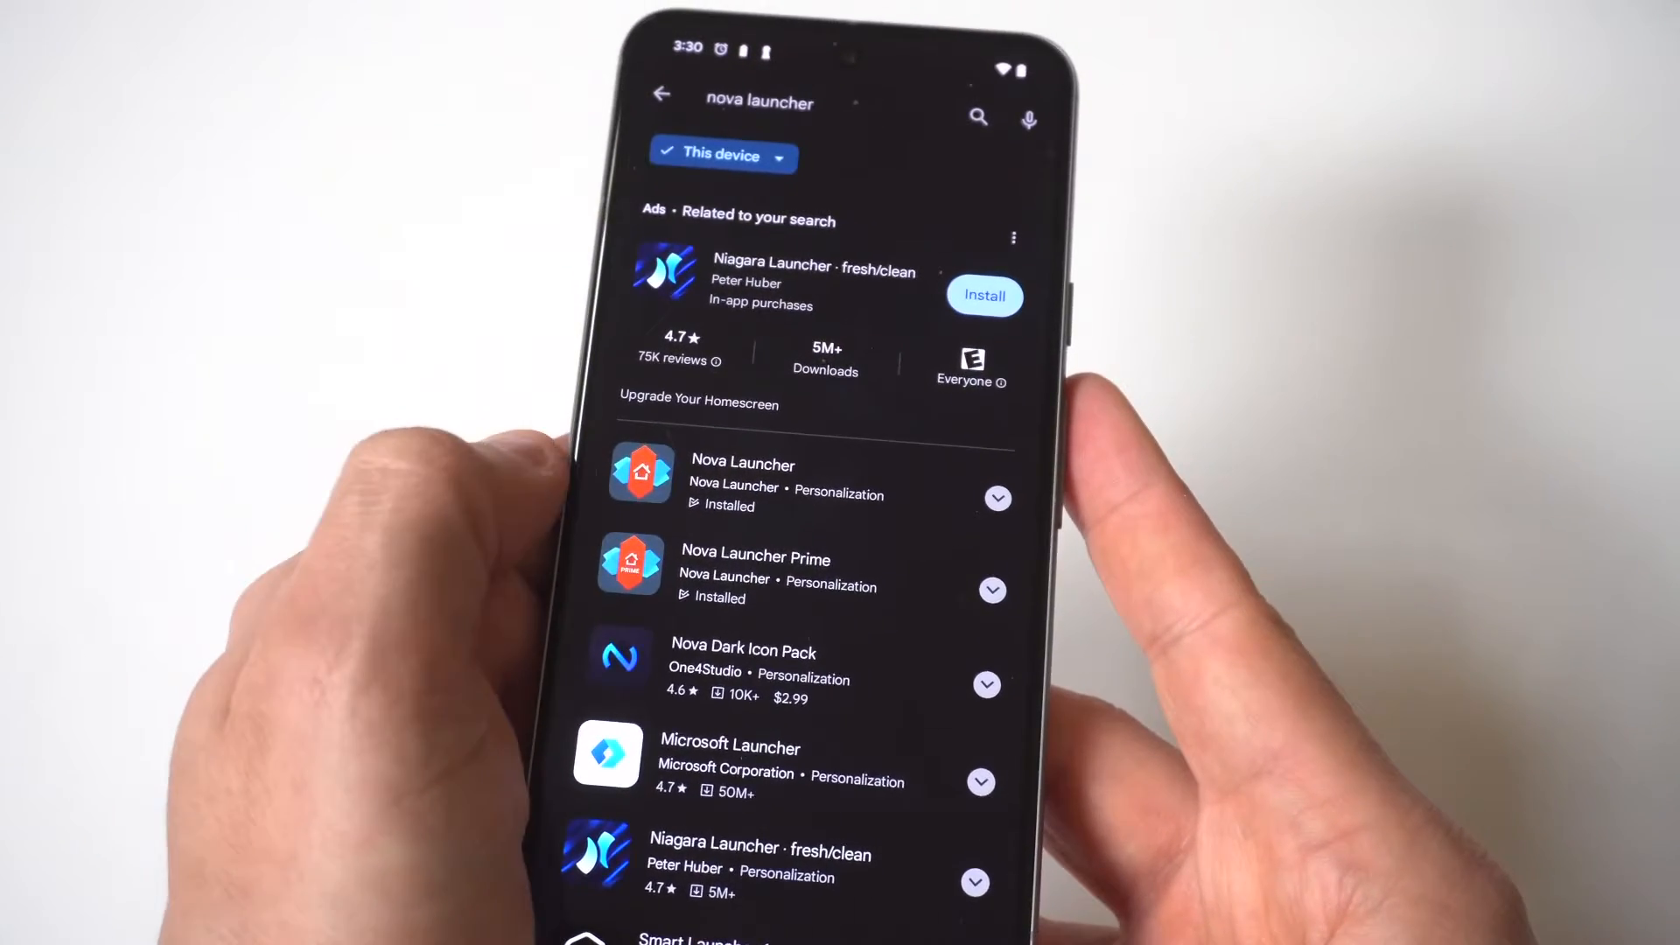
Leave the Play Store search results after confirming Nova Launcher shows Installed
click(743, 479)
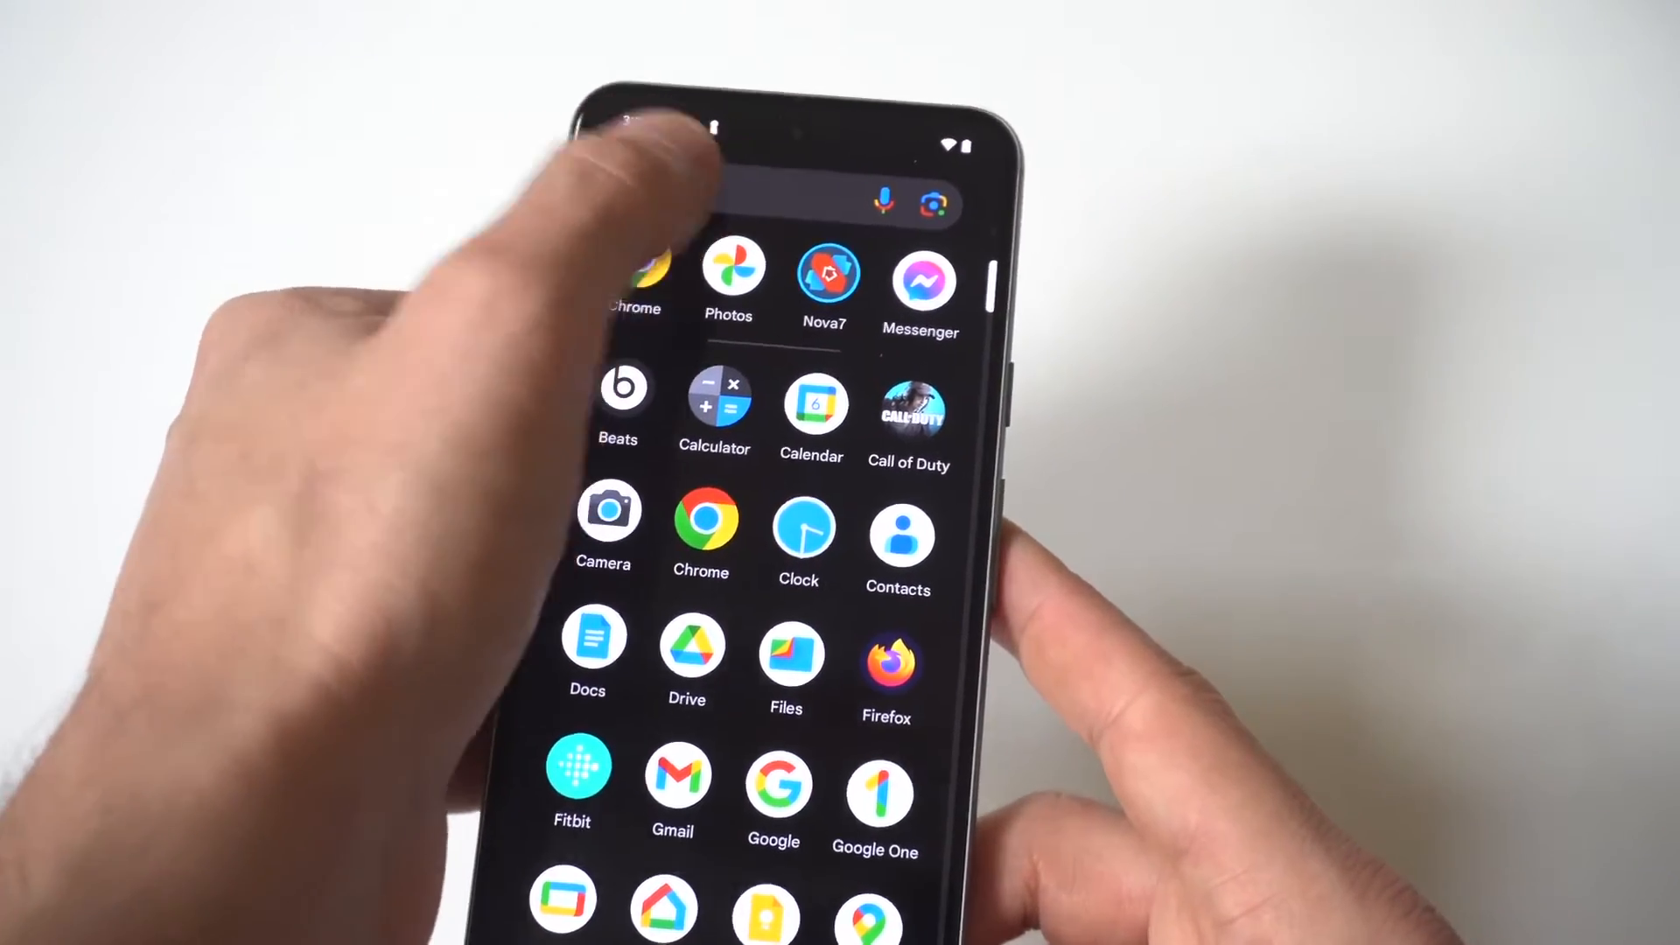
Go into Settings > Apps > Default apps to choose Nova Launcher as the home app
text(sri)
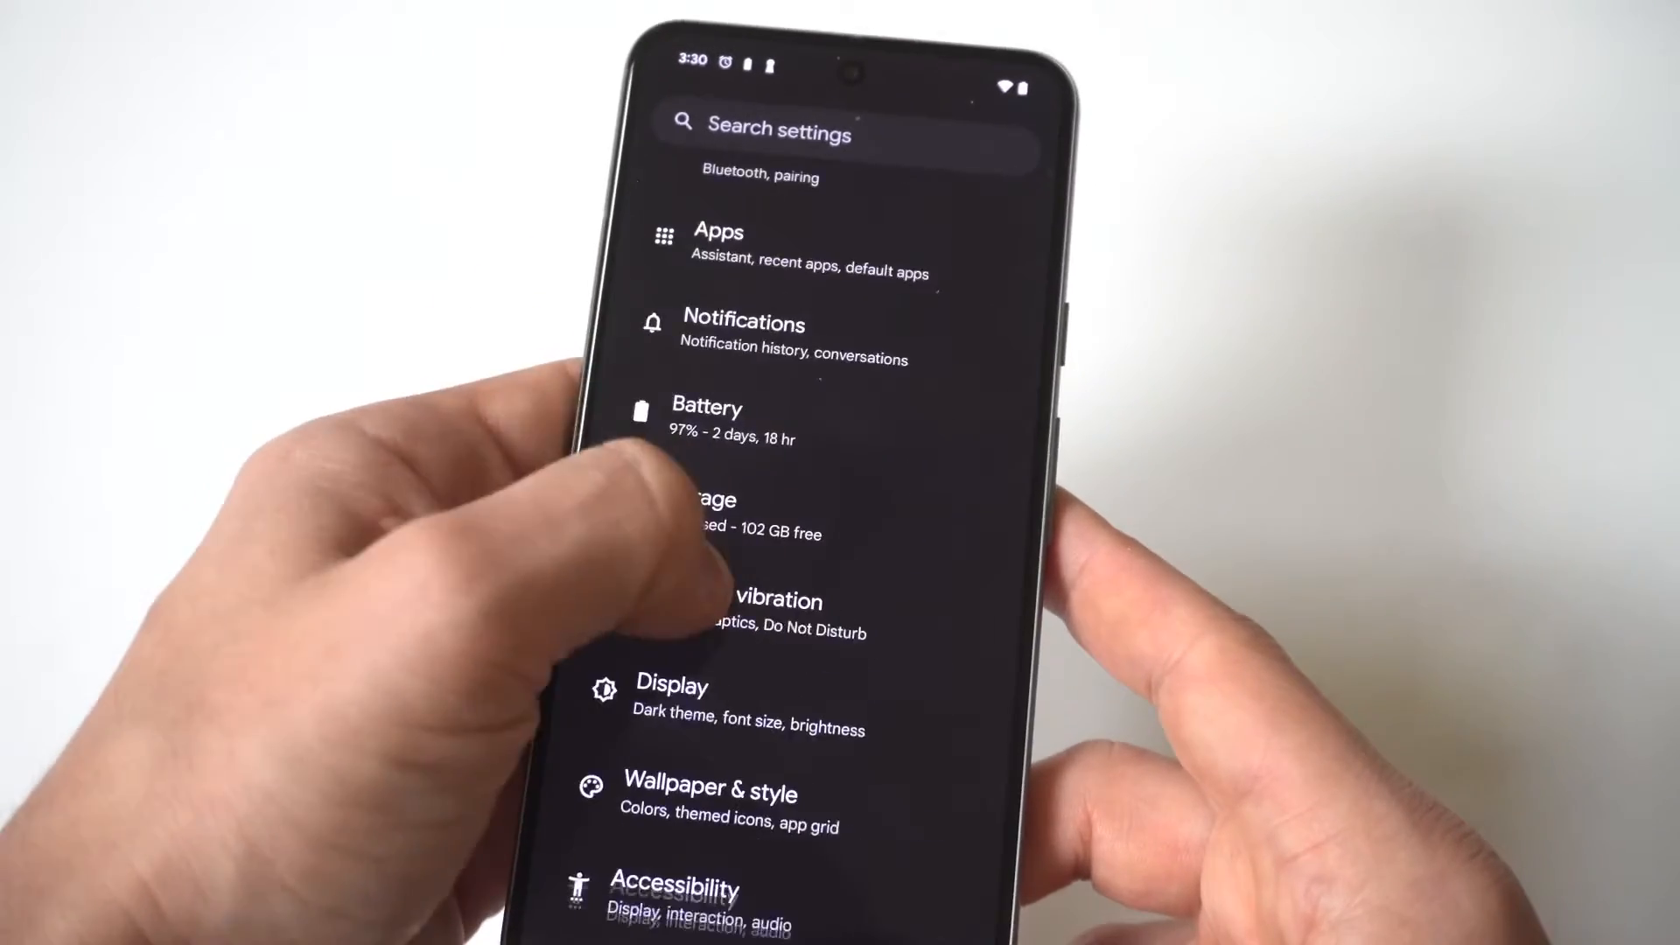
click(719, 246)
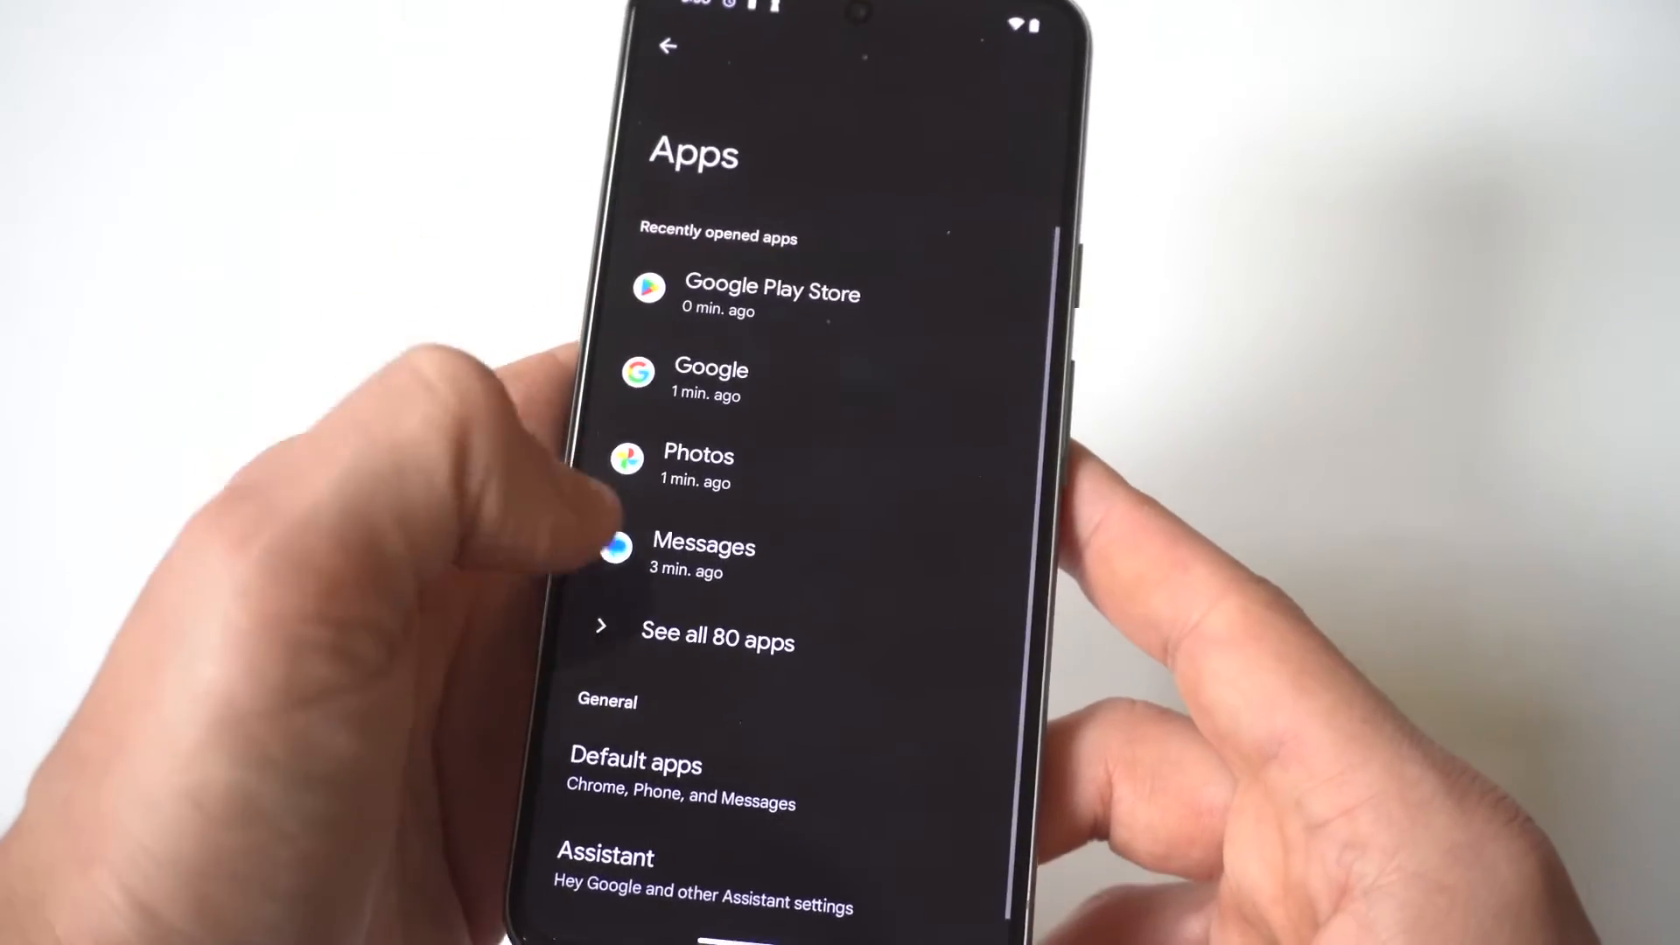
click(635, 763)
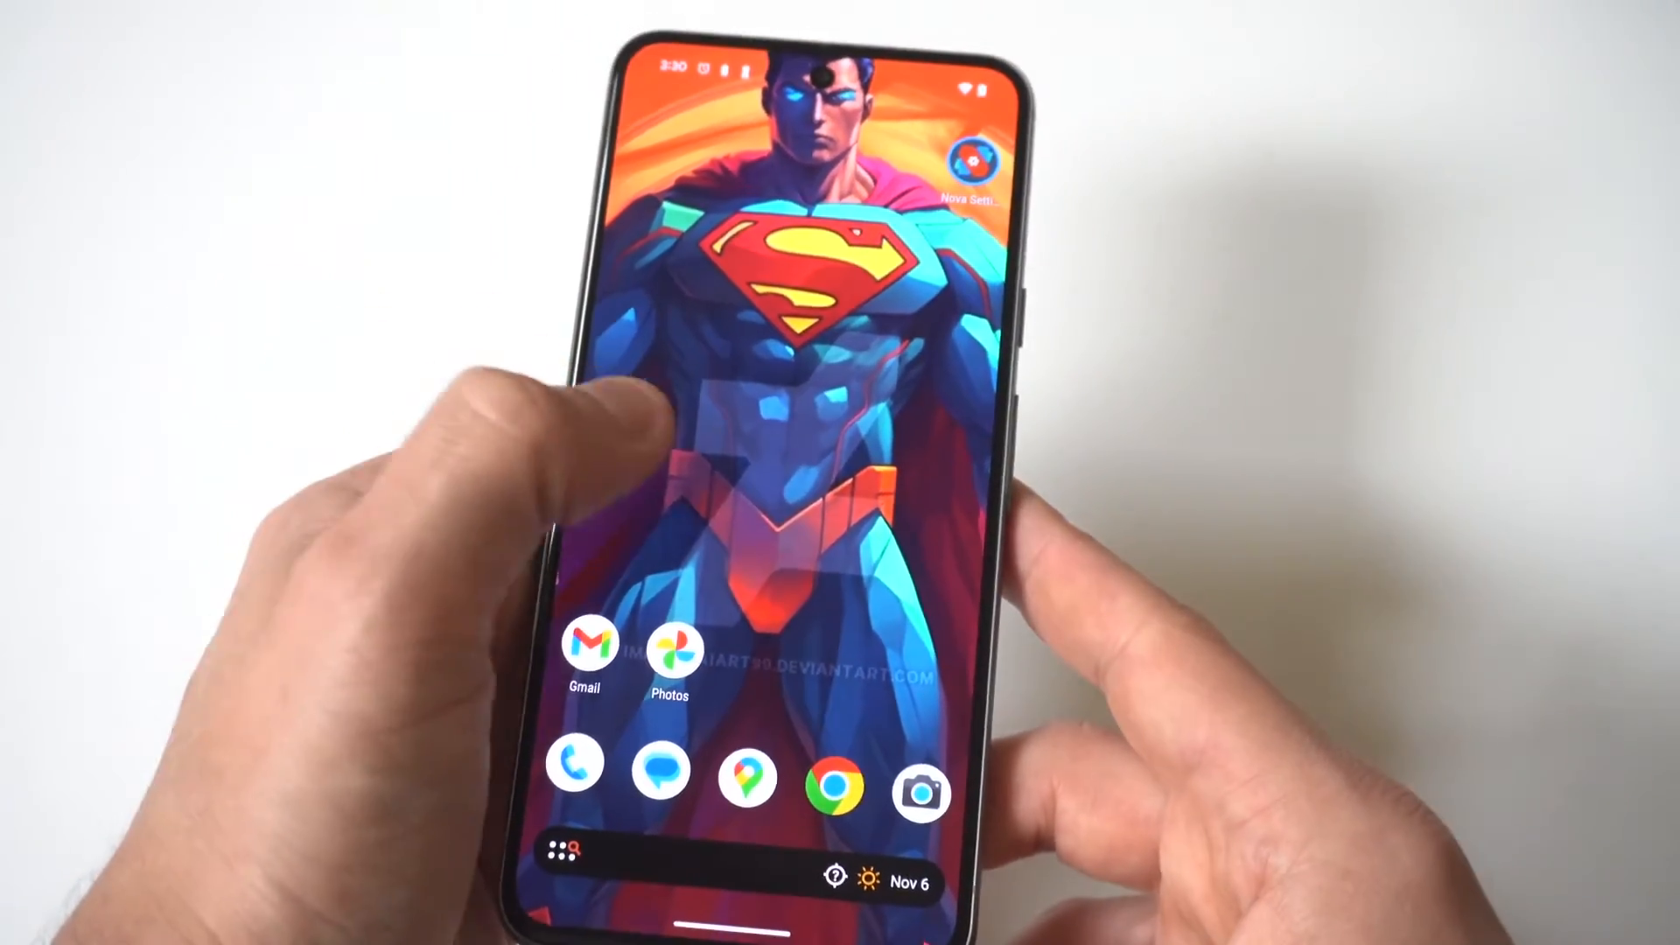
Reach Nova Settings from the home screen options and browse down the App drawer section
click(728, 483)
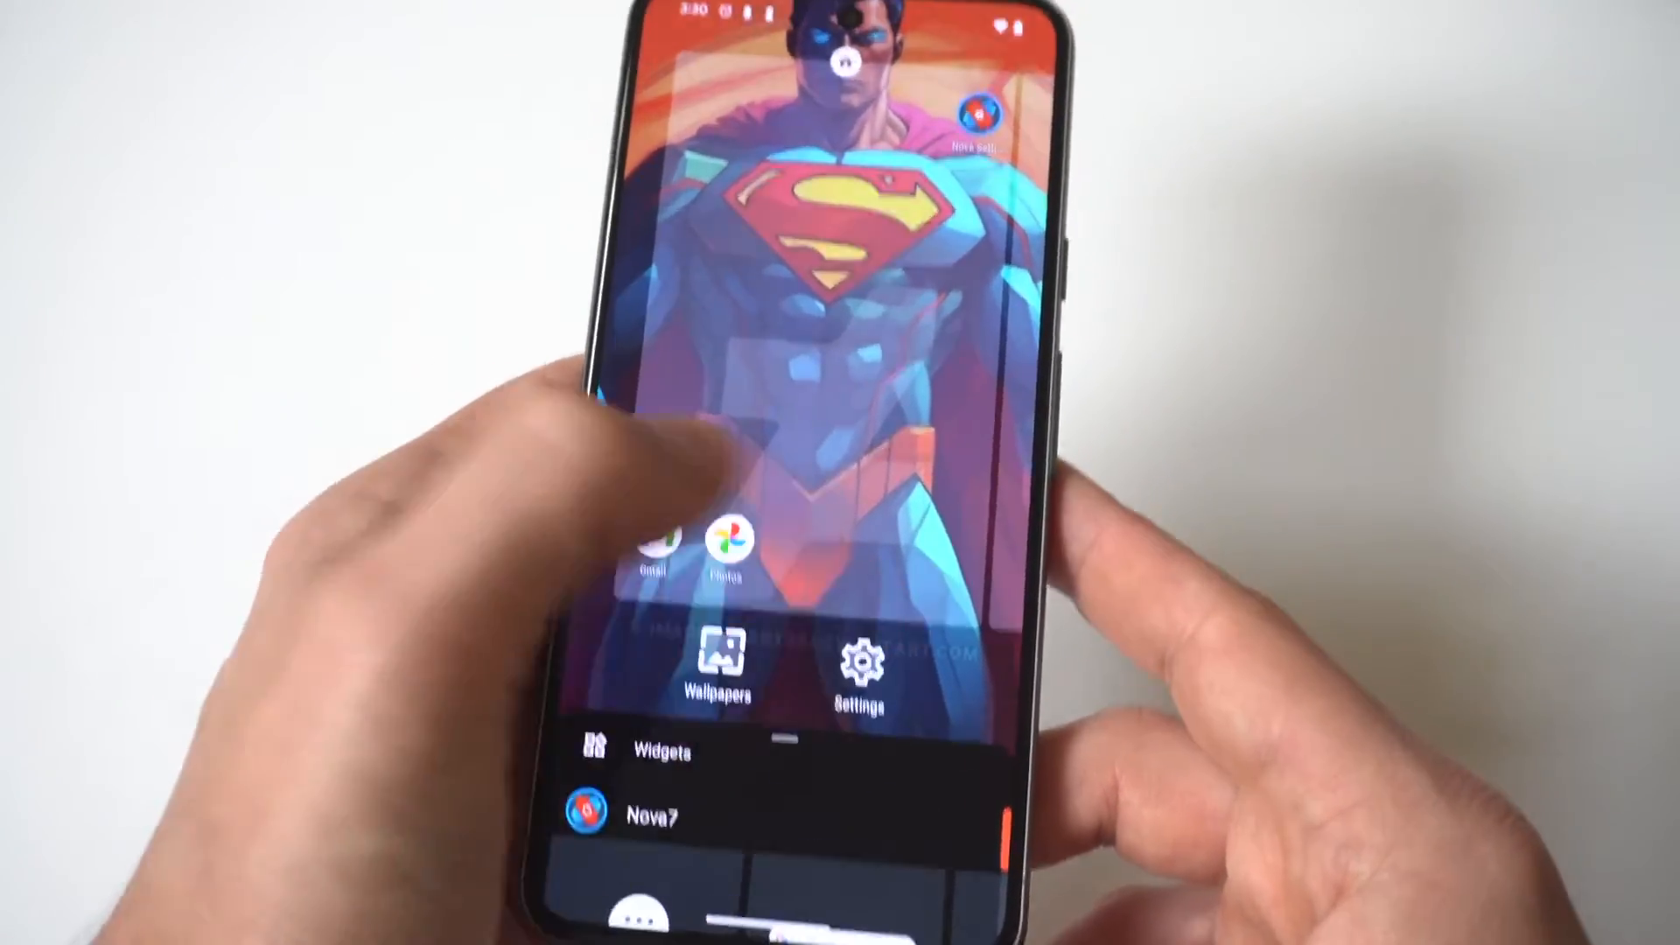
click(858, 664)
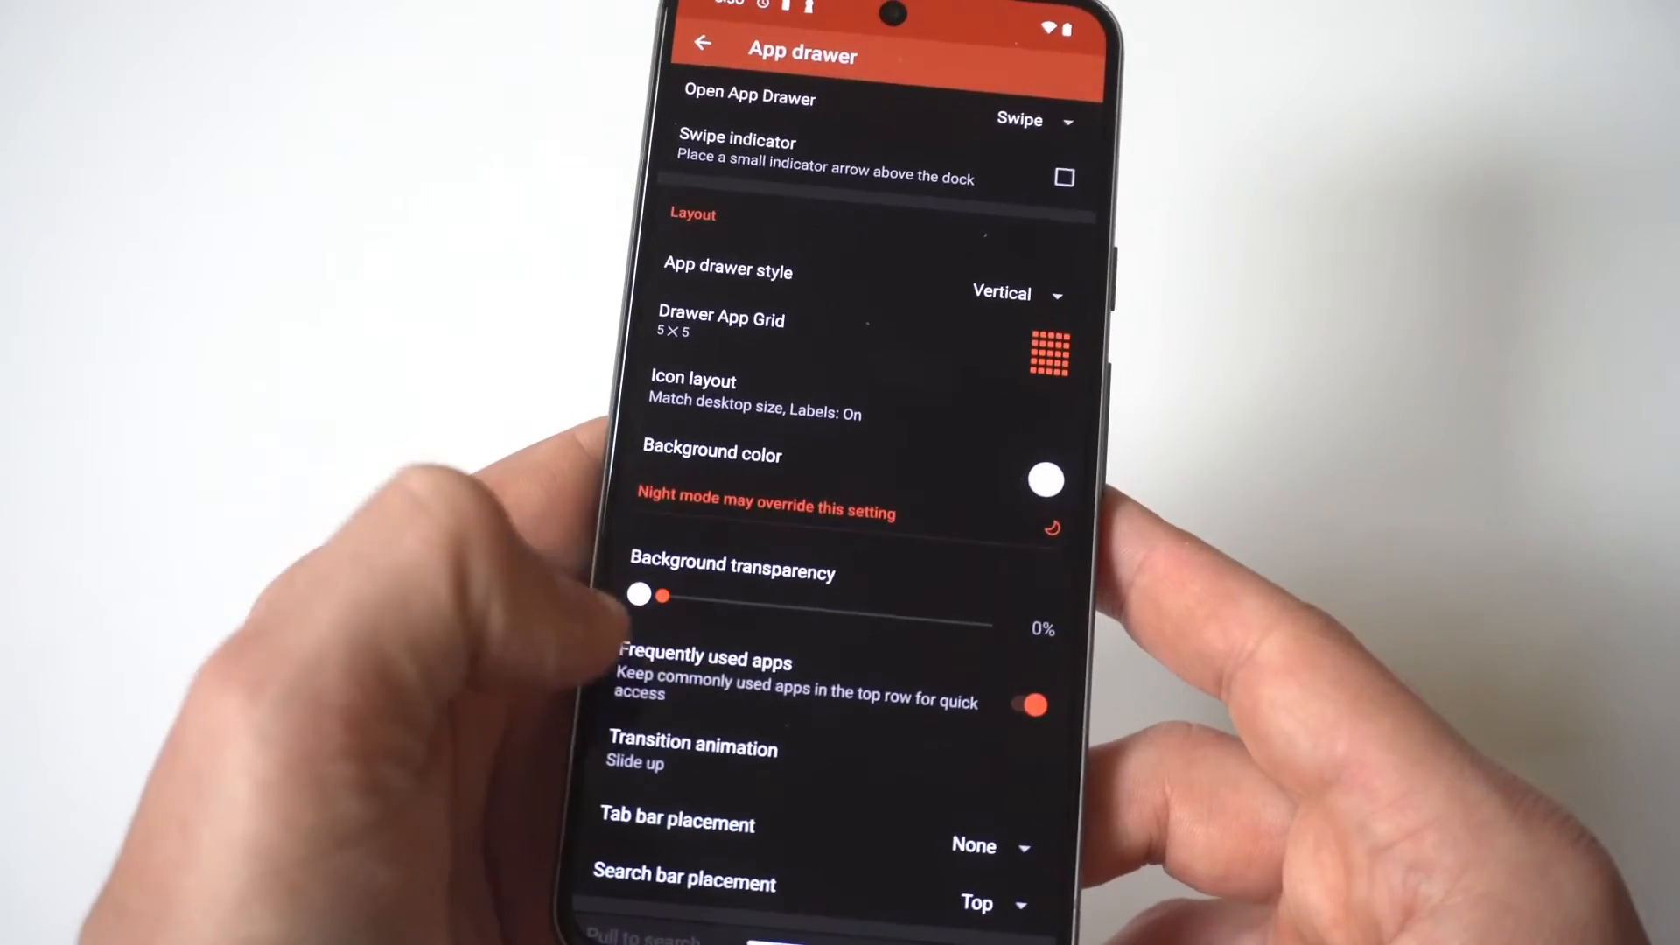
scroll(down, 3)
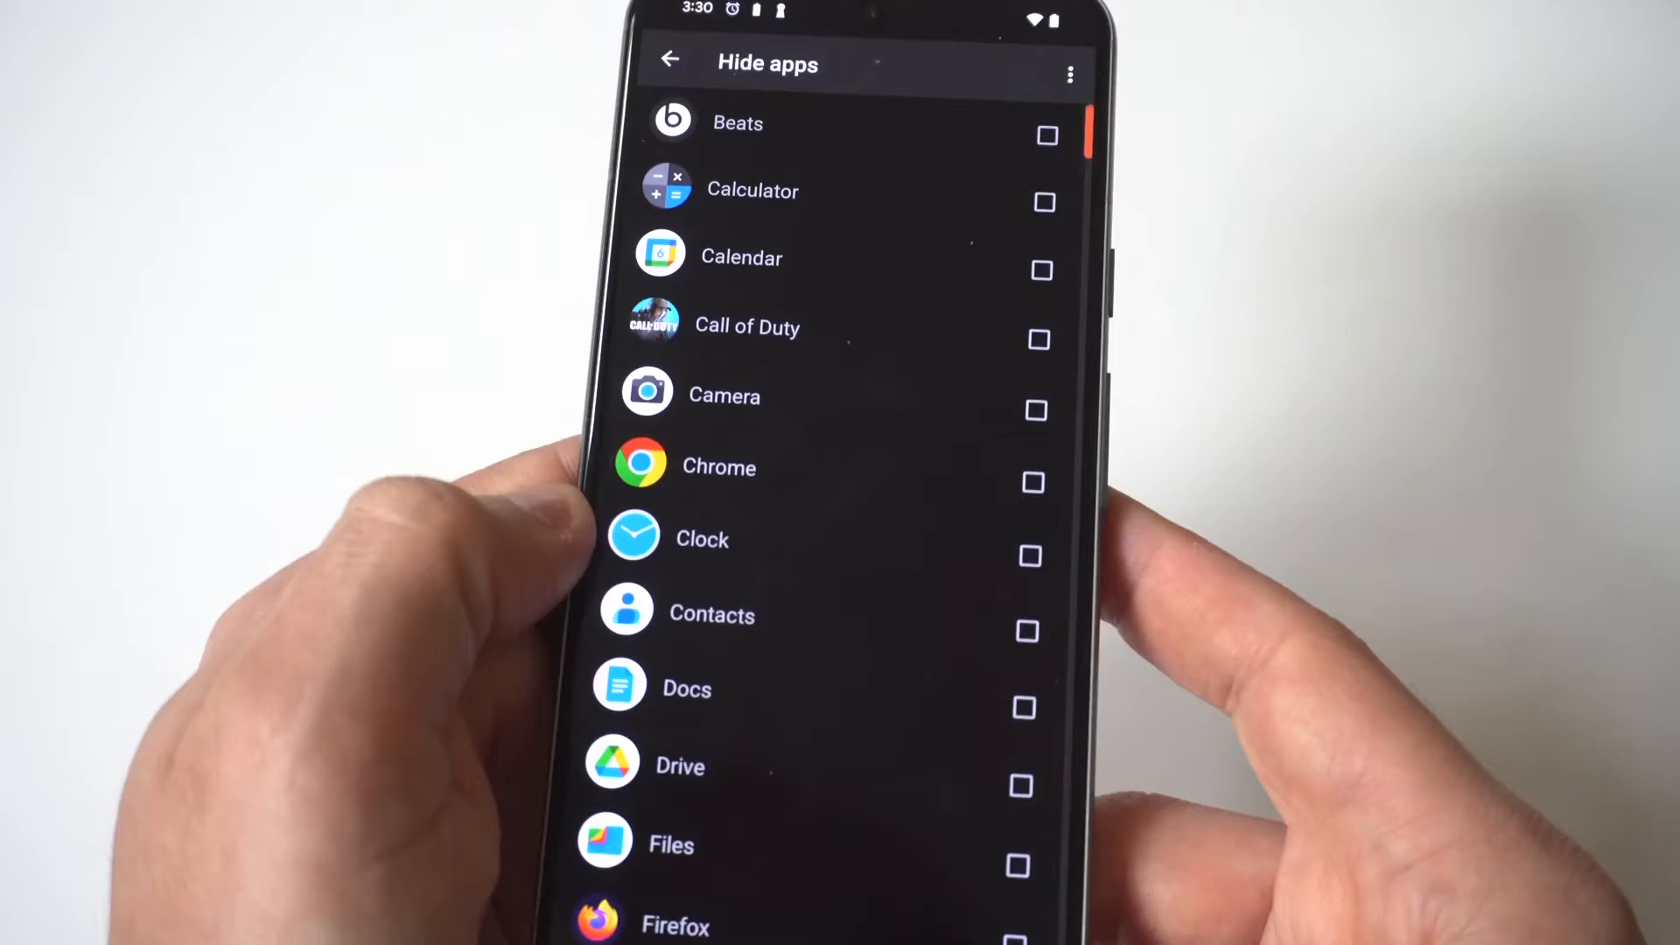
Tick Call of Duty and Calendar in the Hide apps list, then look through the drawer
click(978, 396)
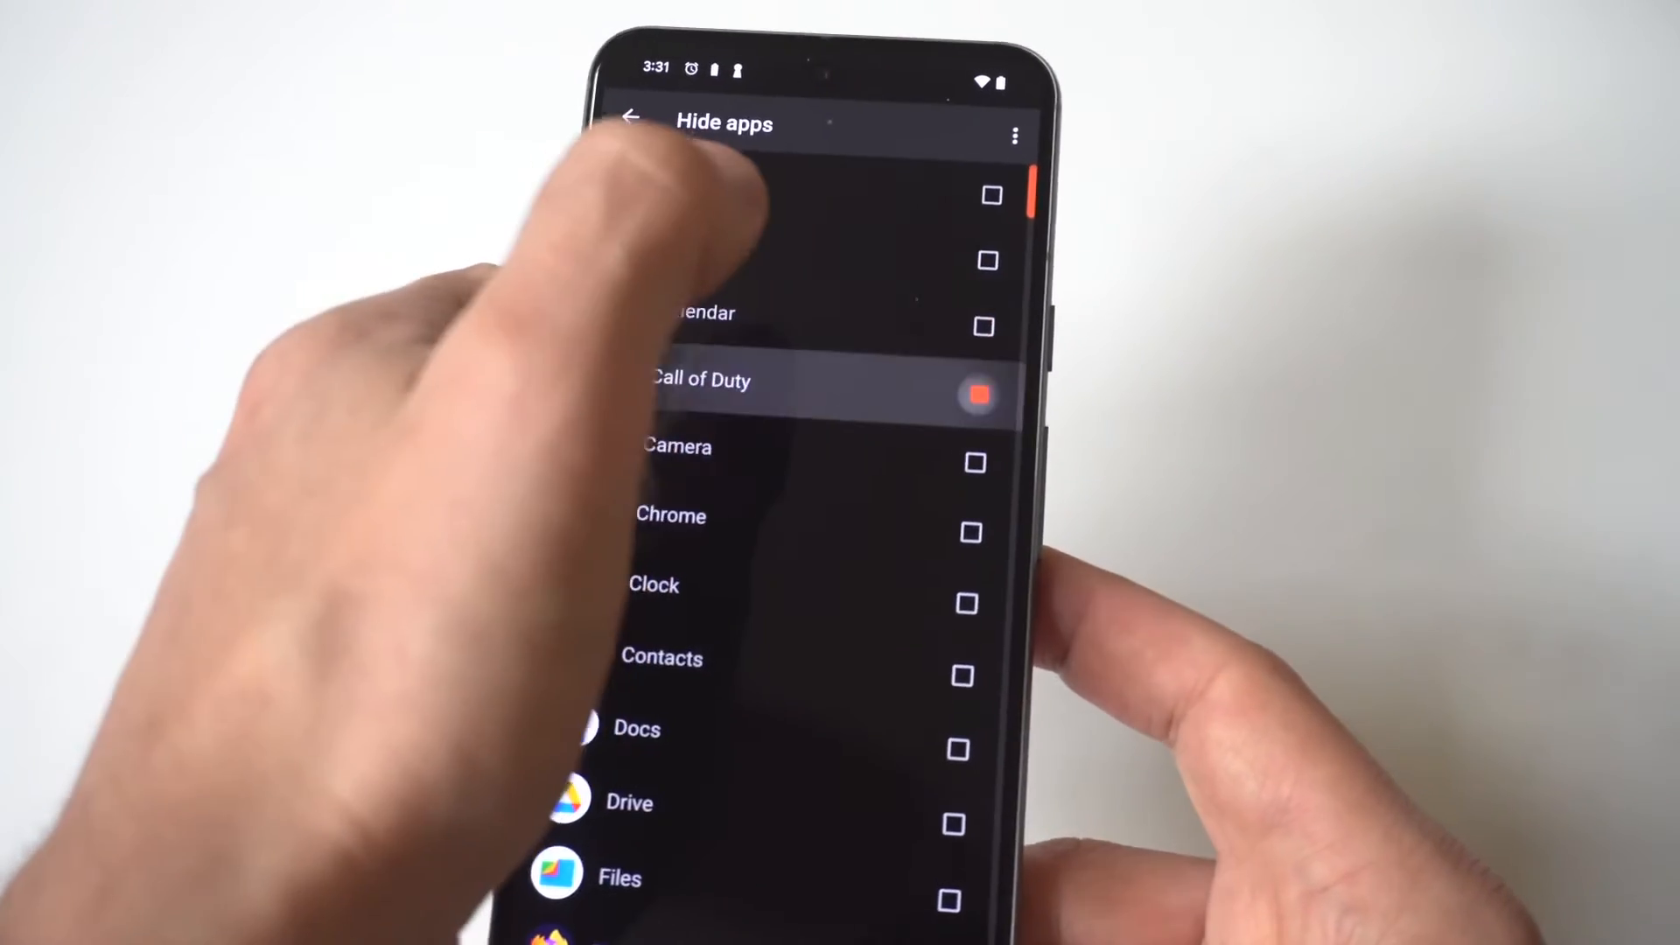
click(977, 395)
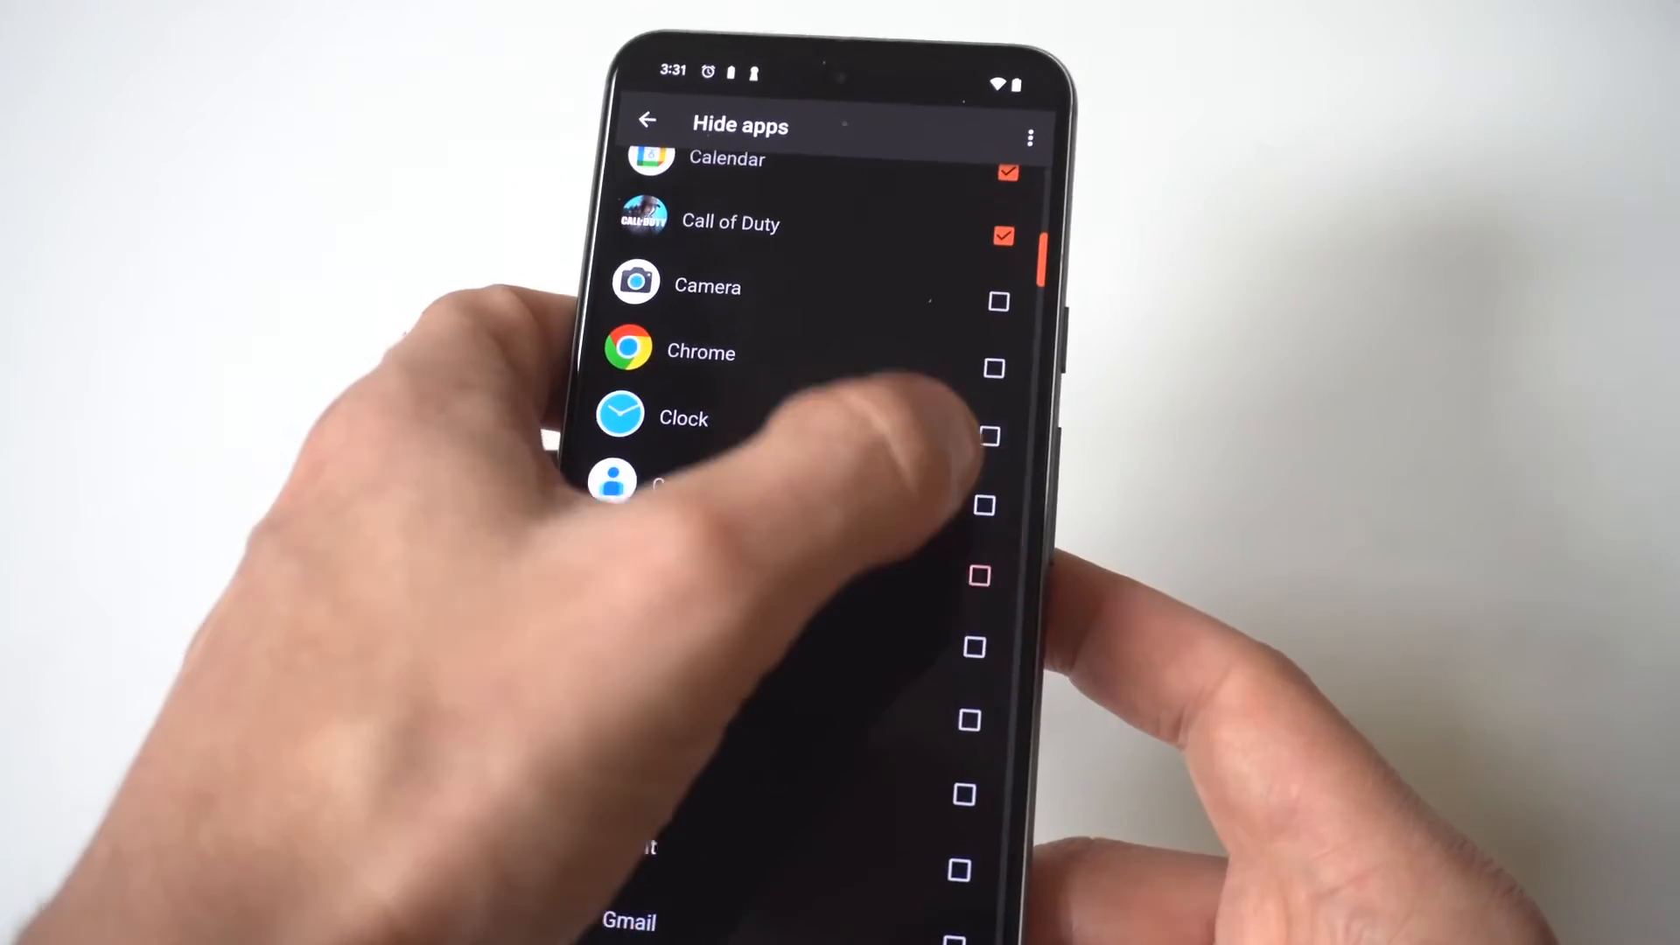
scroll(down, 3)
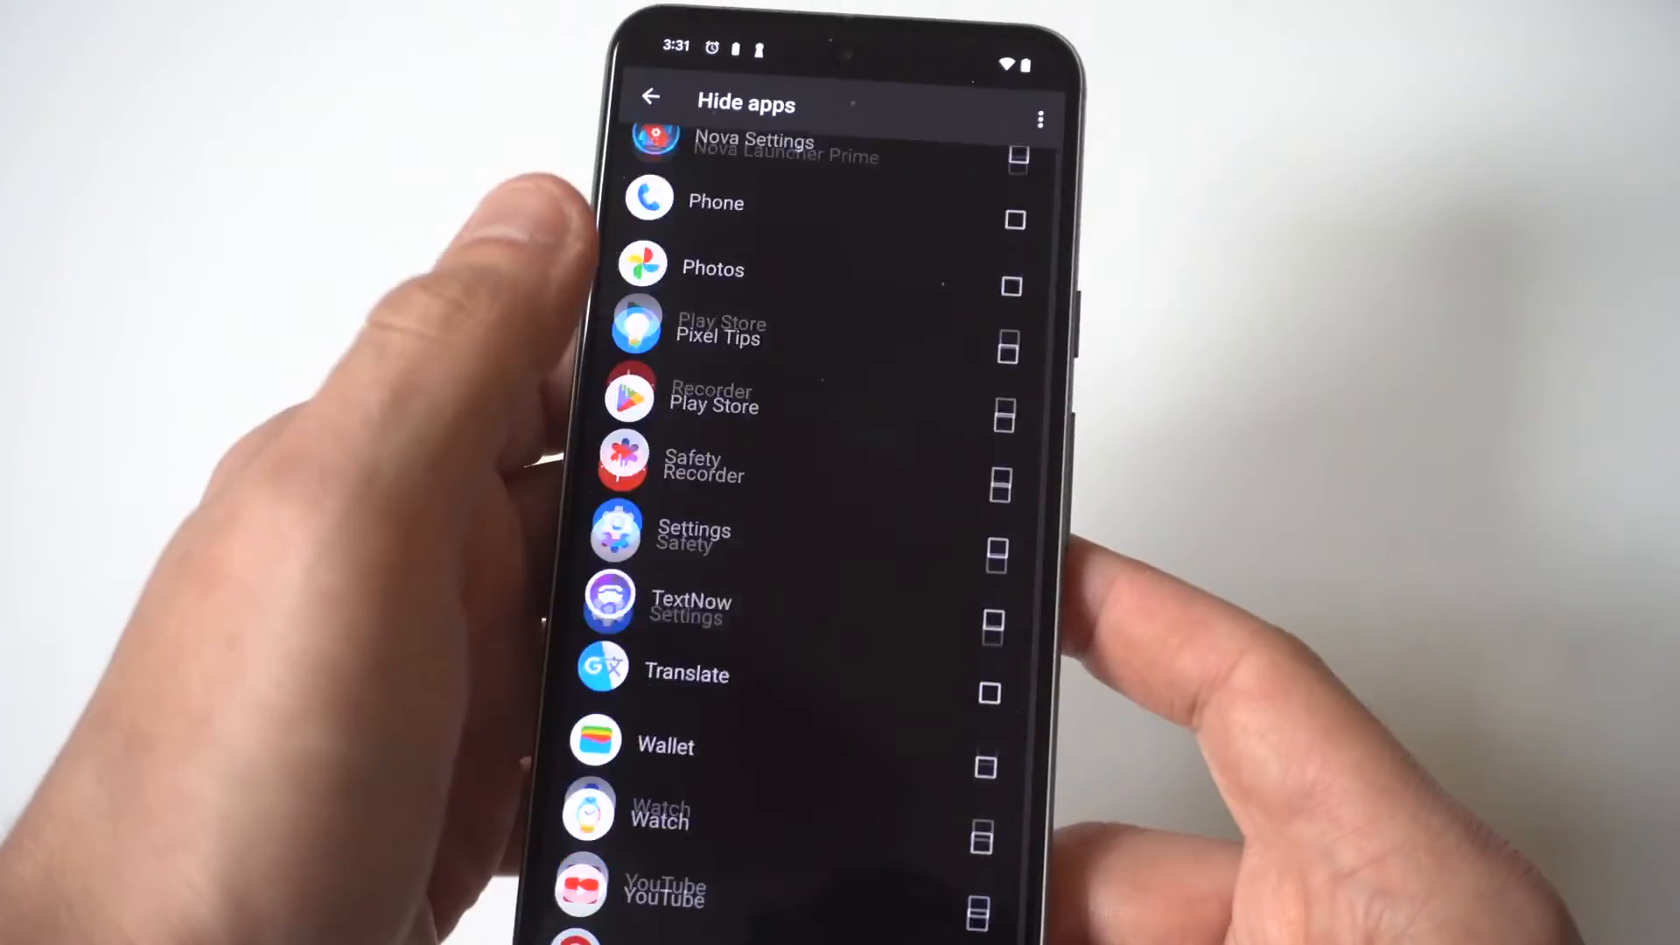
scroll(down, 3)
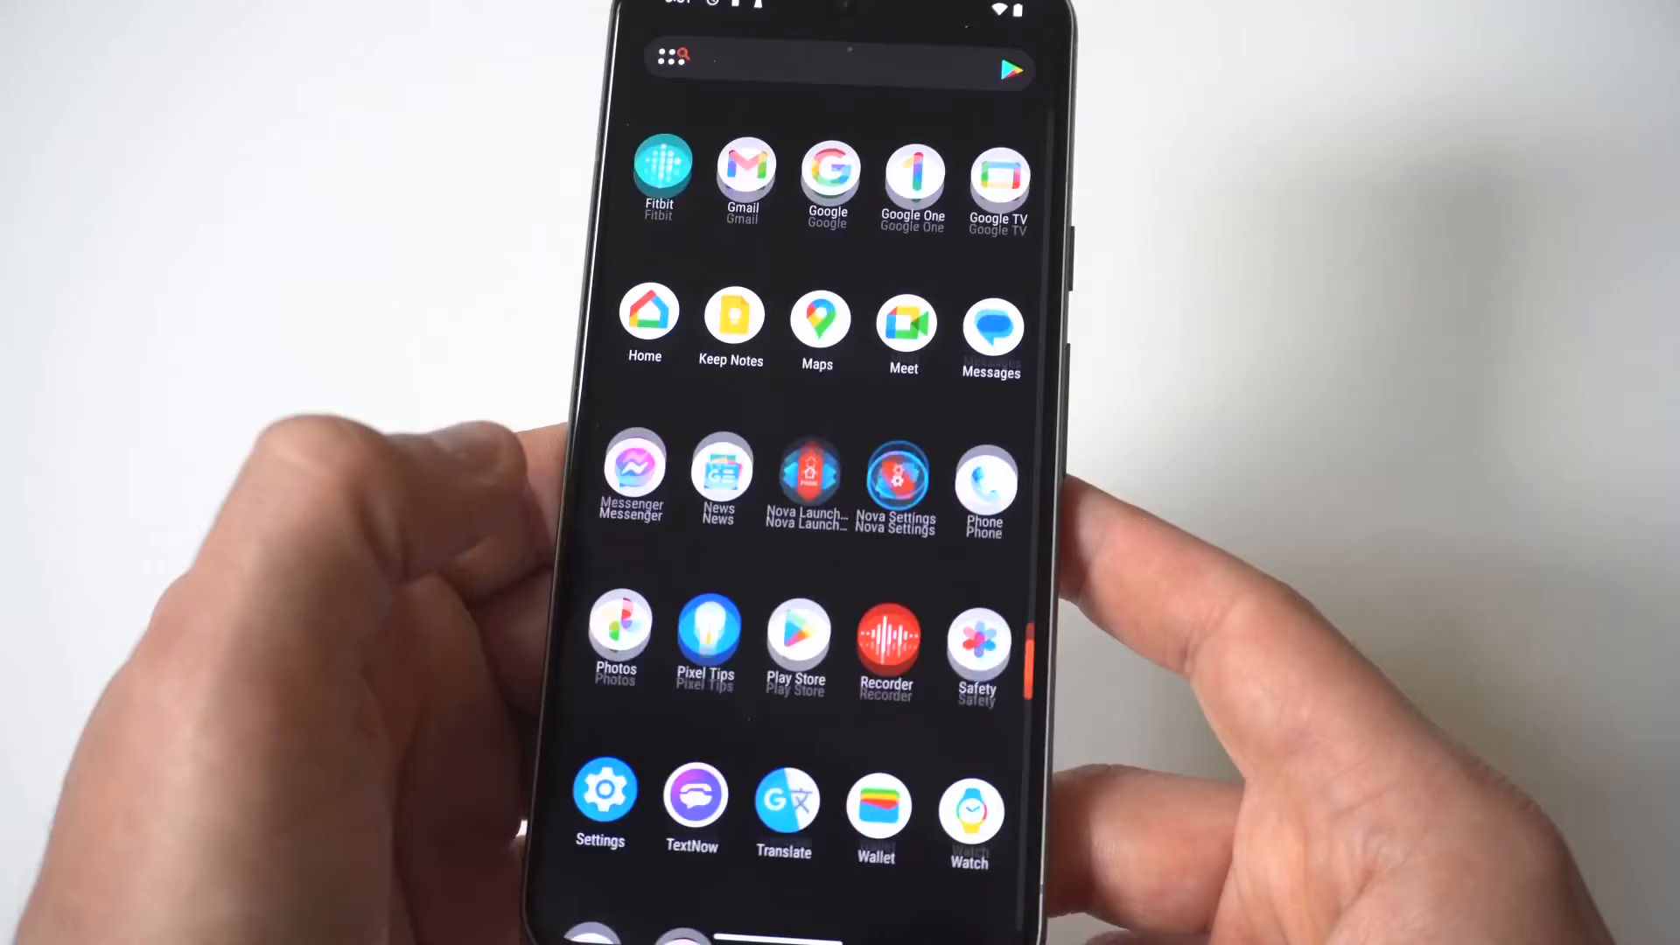
Return to the App drawer settings where Hide apps is listed
scroll(down, 3)
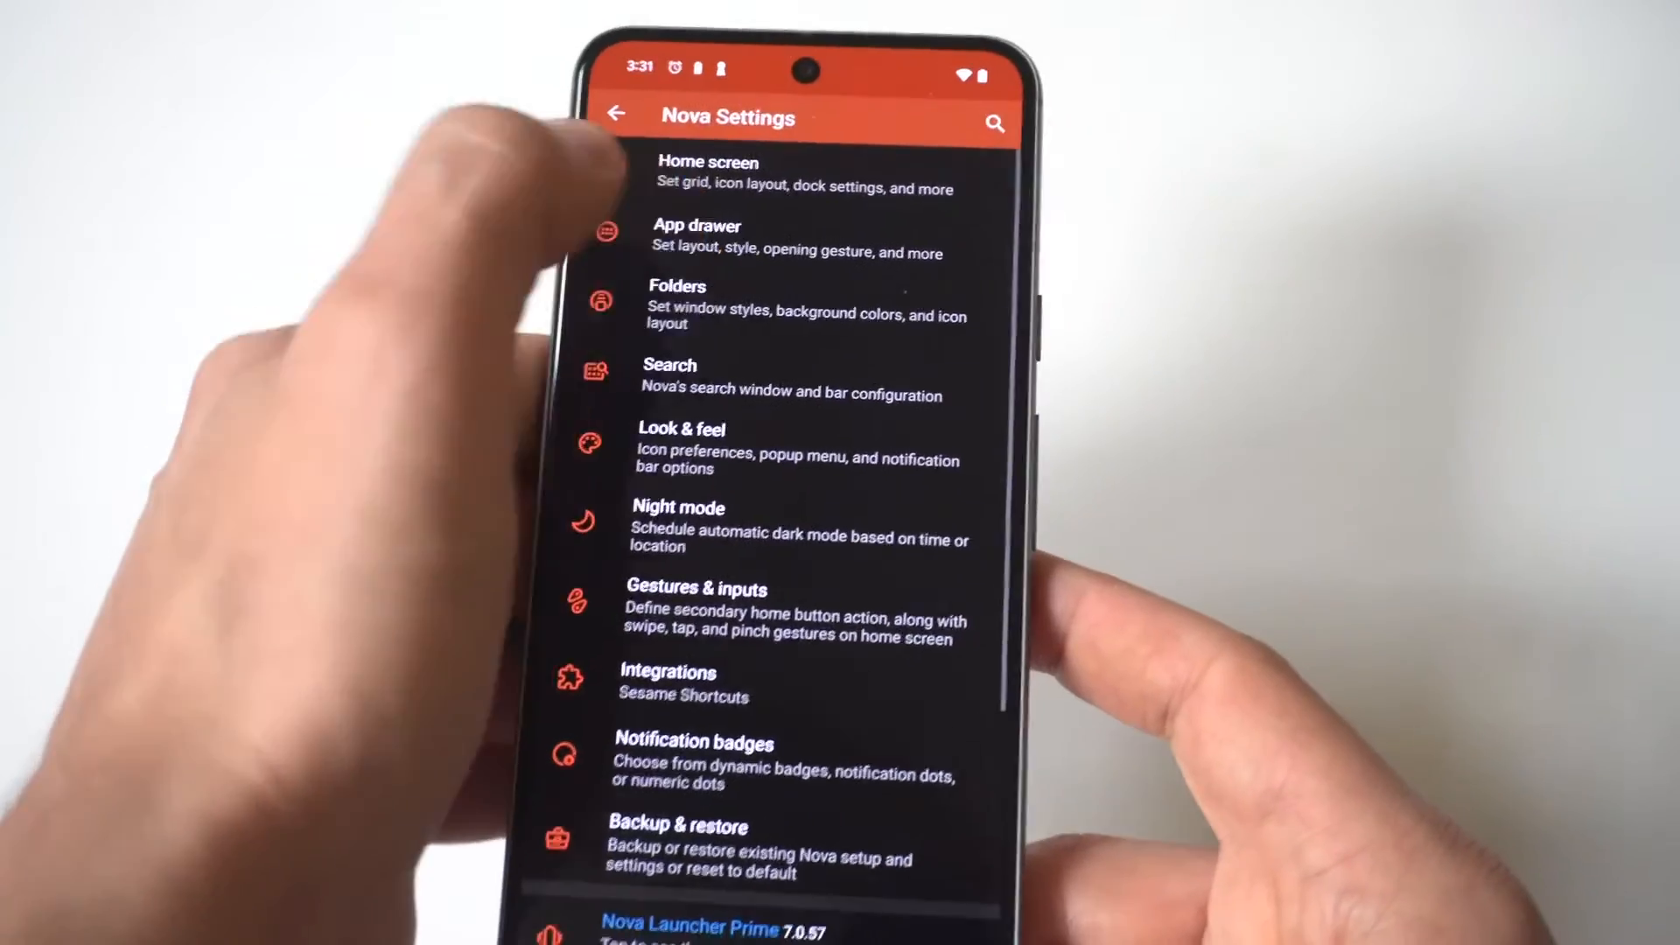
click(697, 238)
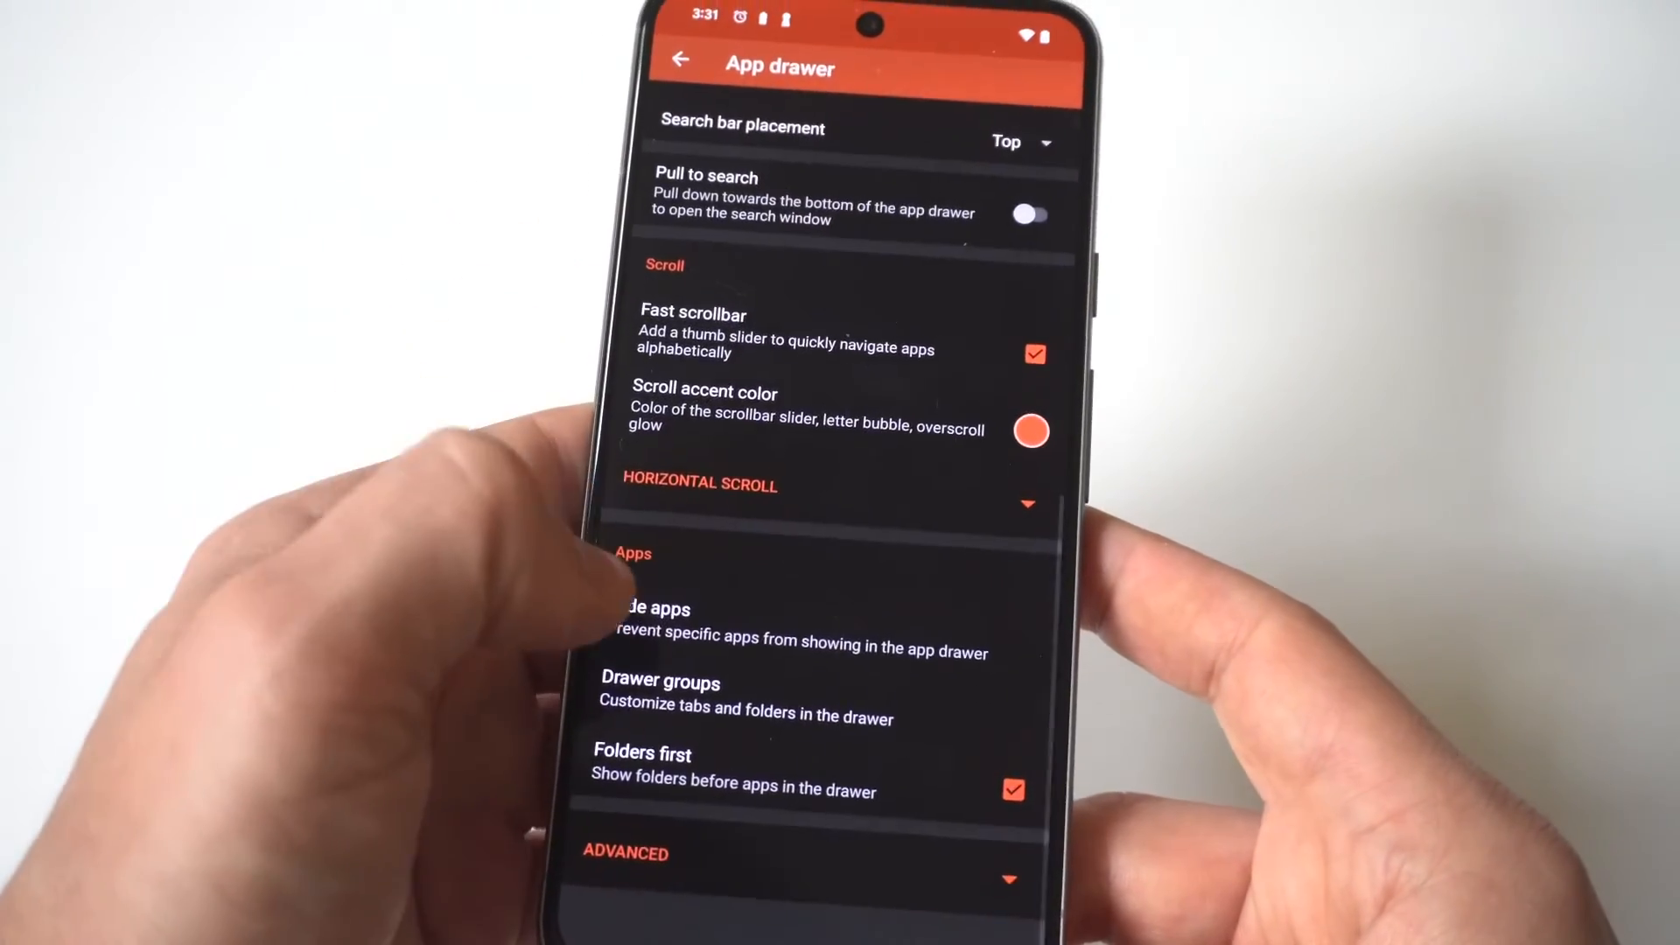